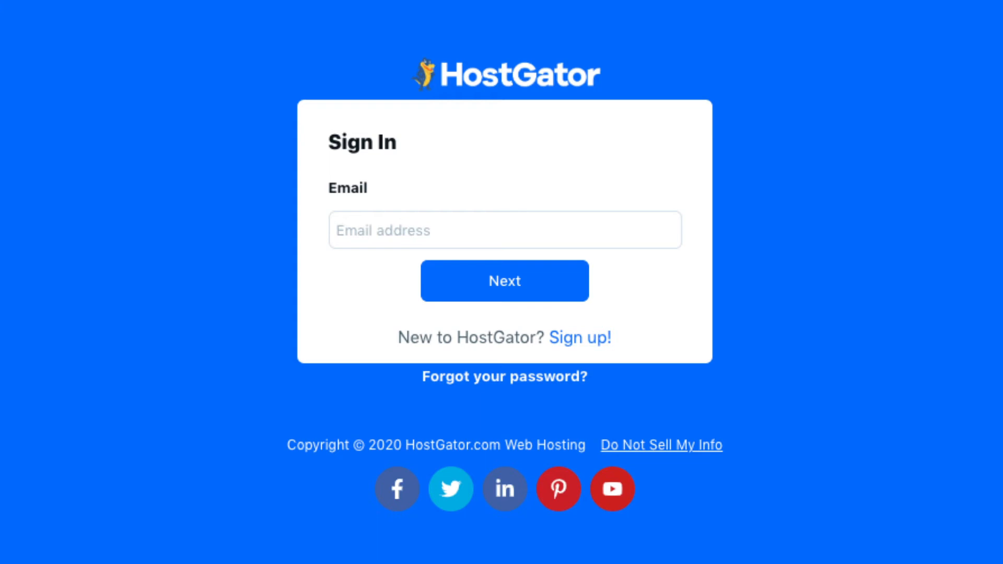
Step: Sign in to the customer portal with the account email and password
{"action": "left_click", "coordinate": [504, 280]}
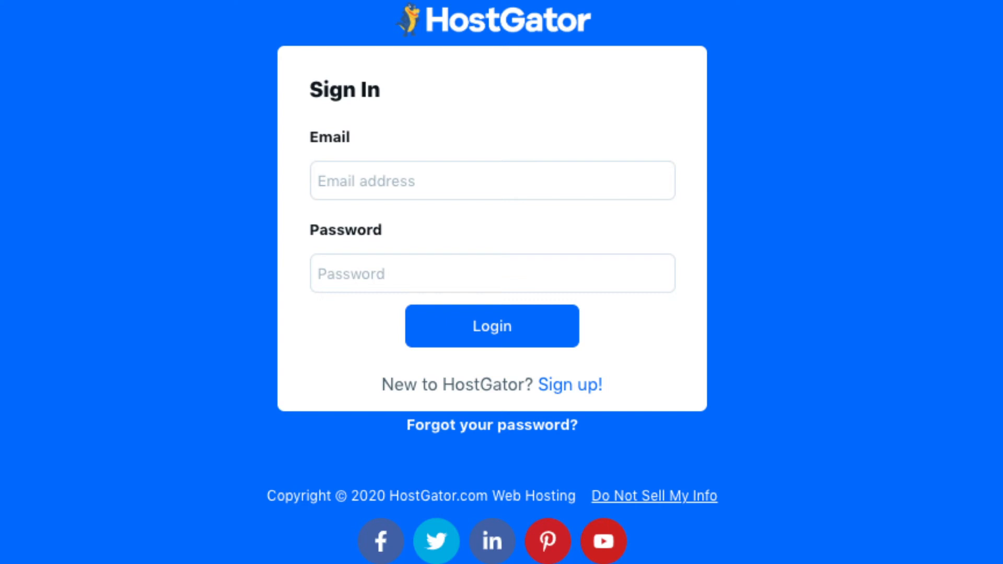
{"action": "left_click", "coordinate": [491, 424]}
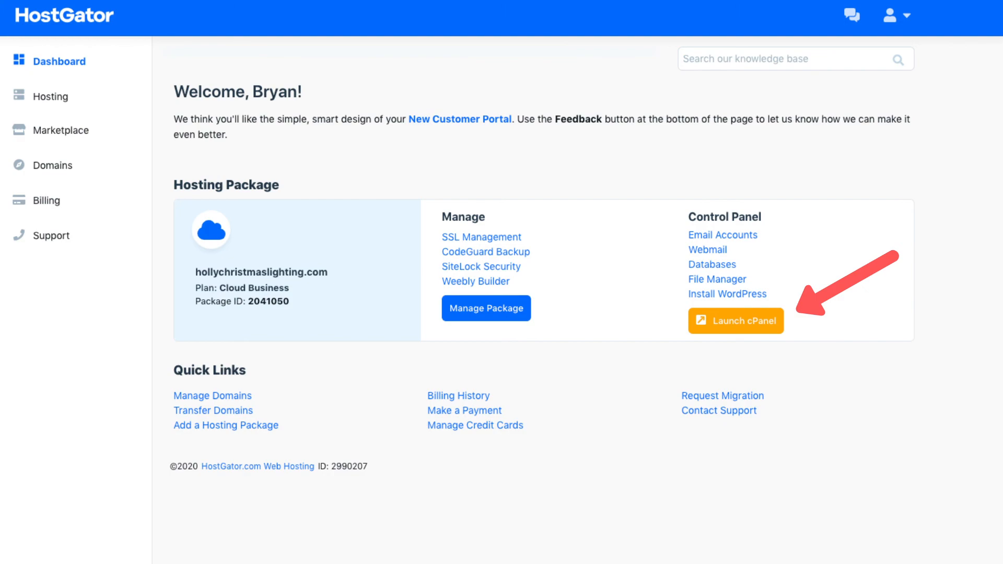
Step: Launch cPanel for the hosting package from the dashboard
{"action": "left_click", "coordinate": [736, 320]}
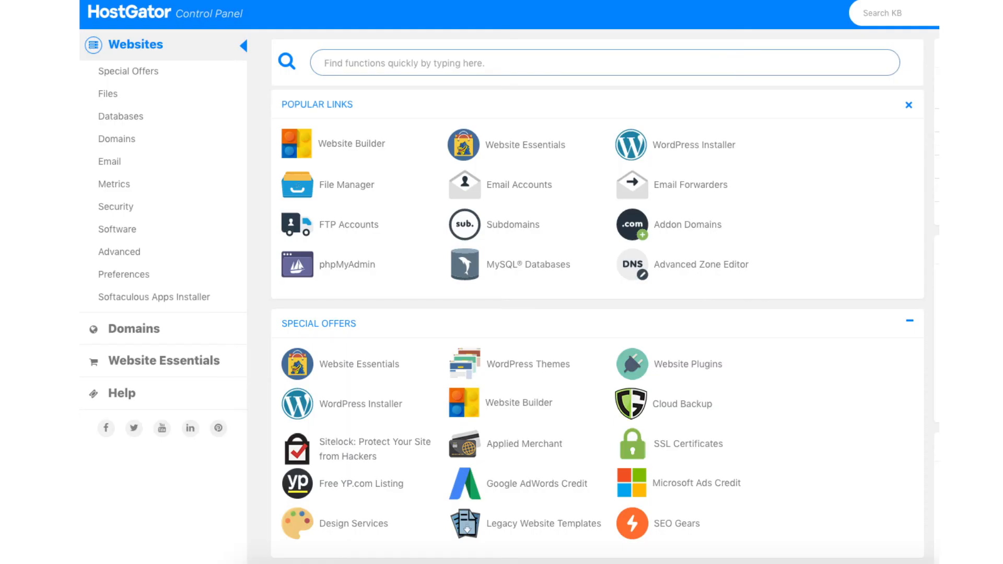